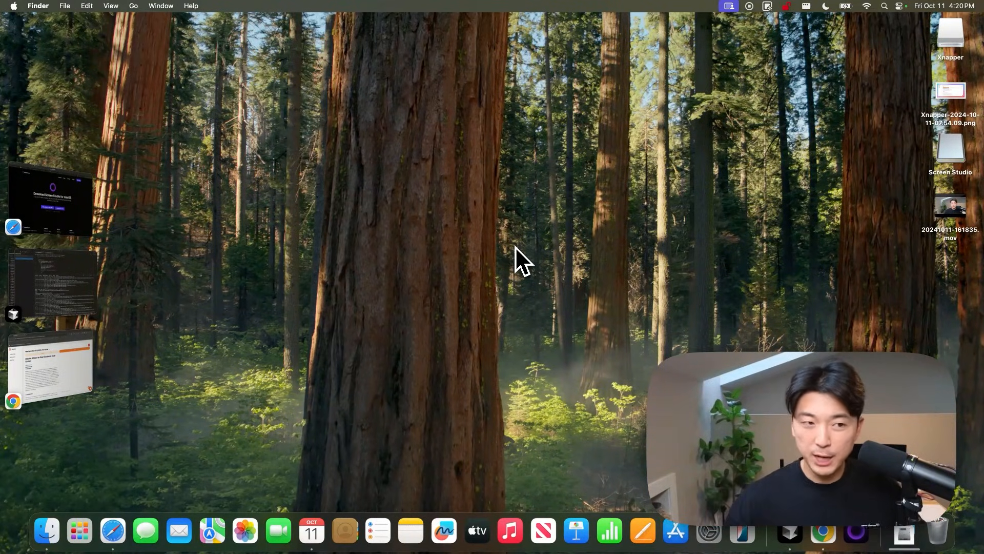
{"action": "mouse_move", "coordinate": [539, 253]}
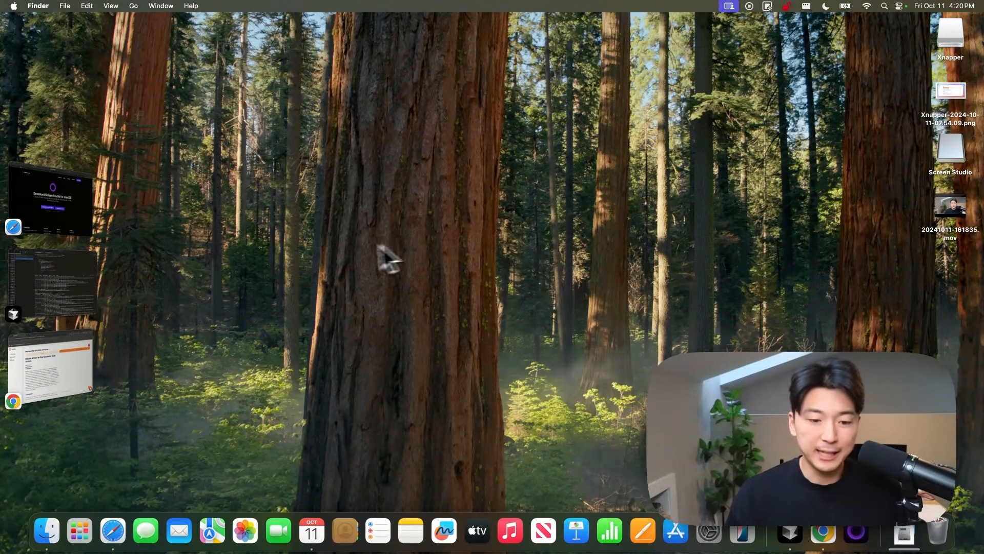
{"action": "mouse_move", "coordinate": [313, 337]}
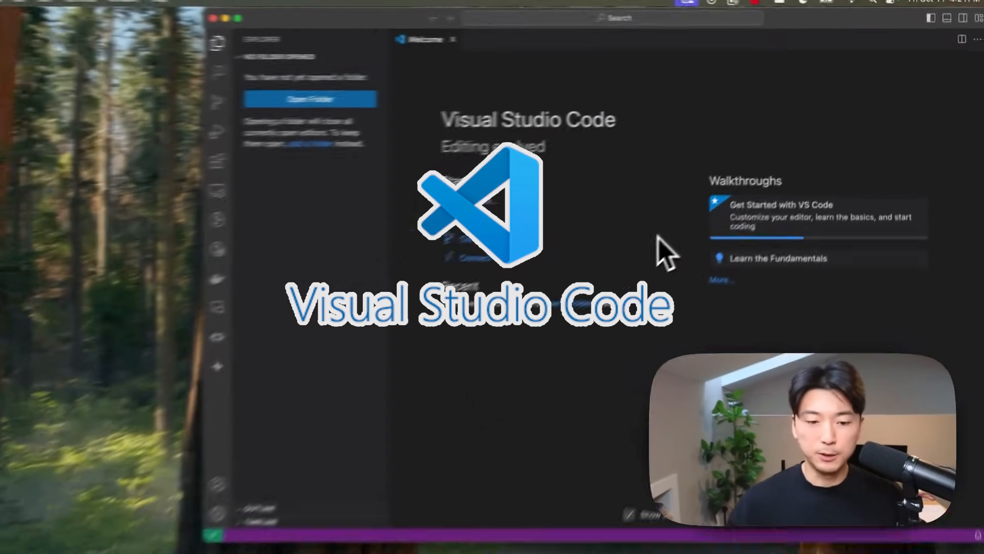
Leave VS Code for Safari's screen.studio tab.
{"action": "left_click", "coordinate": [220, 374]}
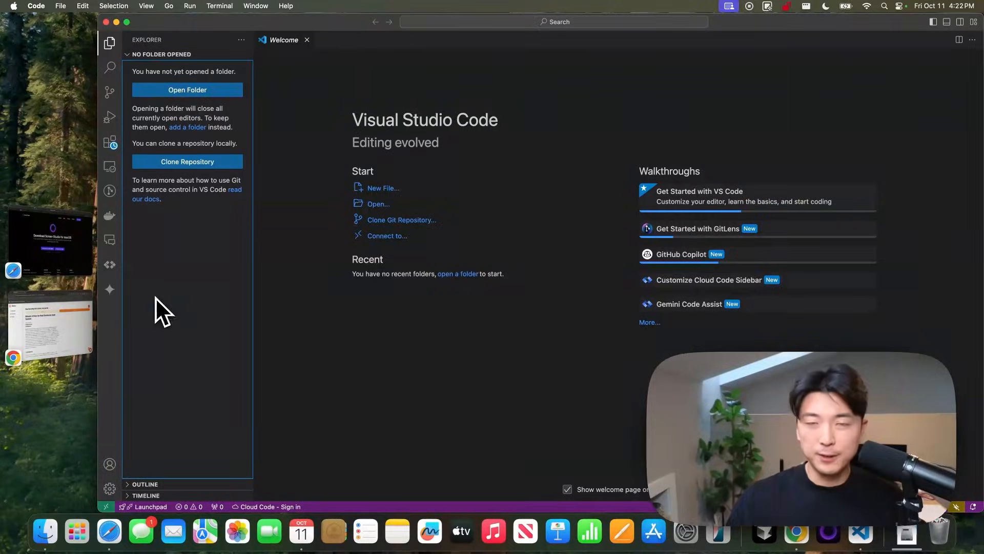
{"action": "mouse_move", "coordinate": [160, 295]}
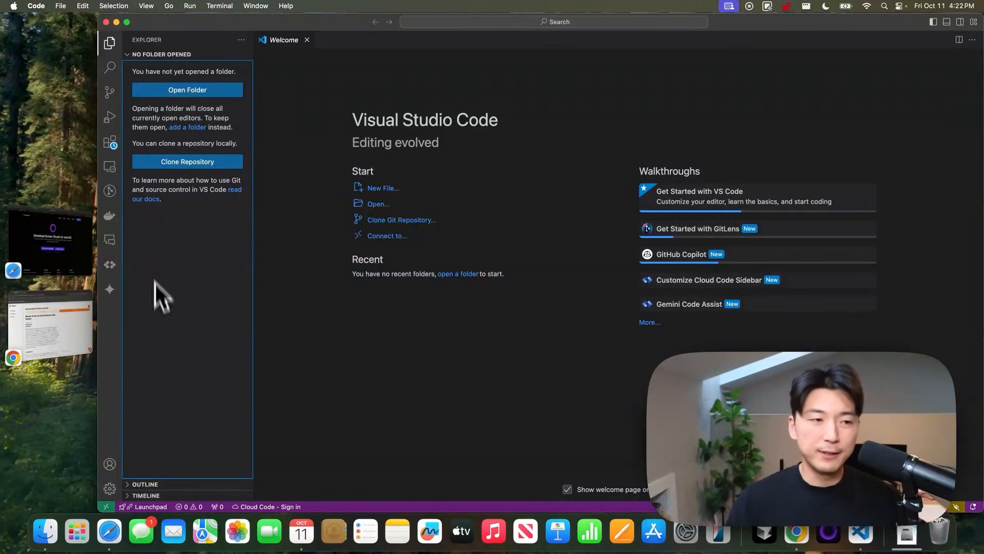
{"action": "mouse_move", "coordinate": [240, 277]}
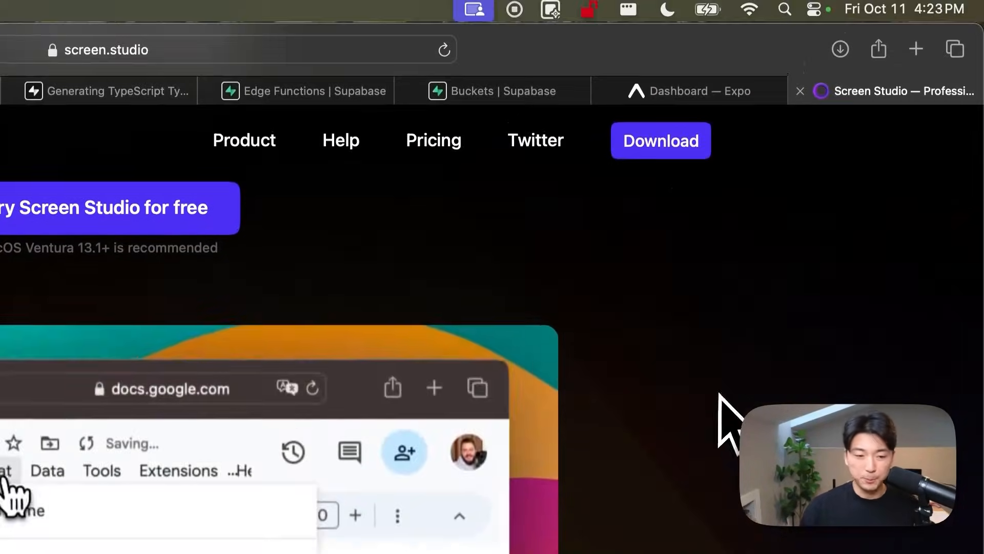
Move to the X tab where a search for 'tony' lists accounts.
{"action": "left_click", "coordinate": [551, 11]}
{"action": "type", "text": "tony"}
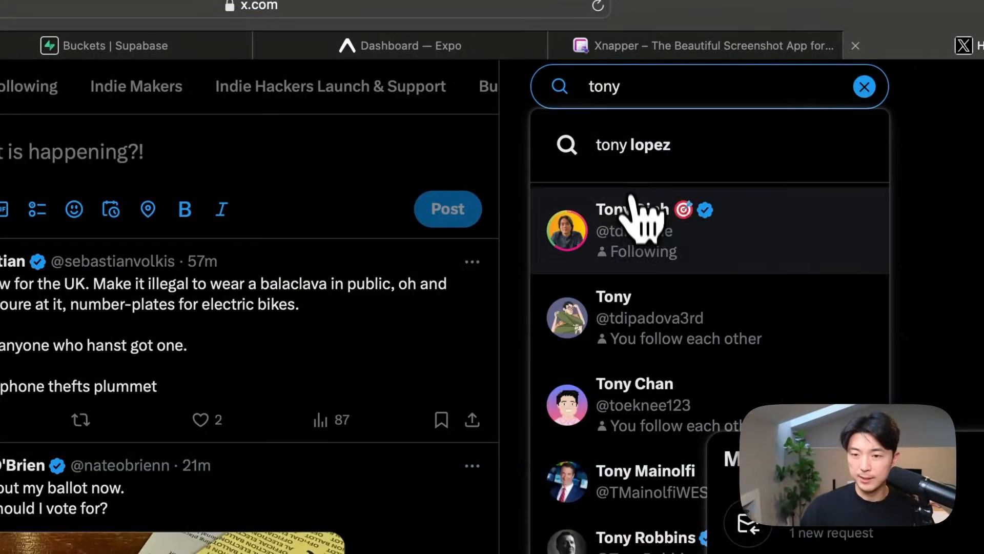
{"action": "left_click", "coordinate": [631, 229]}
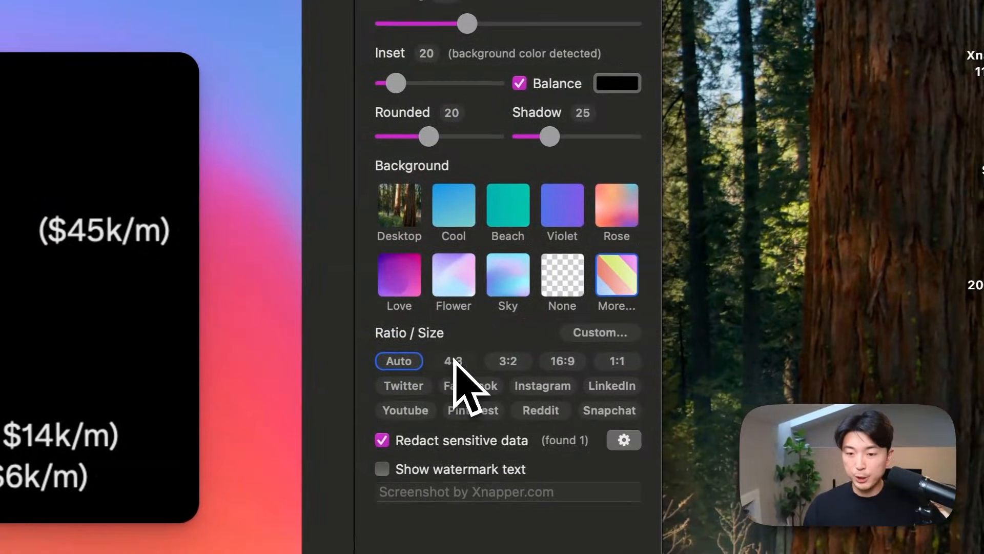
Give the Xnapper screenshot a 3:2 ratio and Cool background with redaction off, then start a Safari search for cleanshot.
{"action": "left_click", "coordinate": [508, 360]}
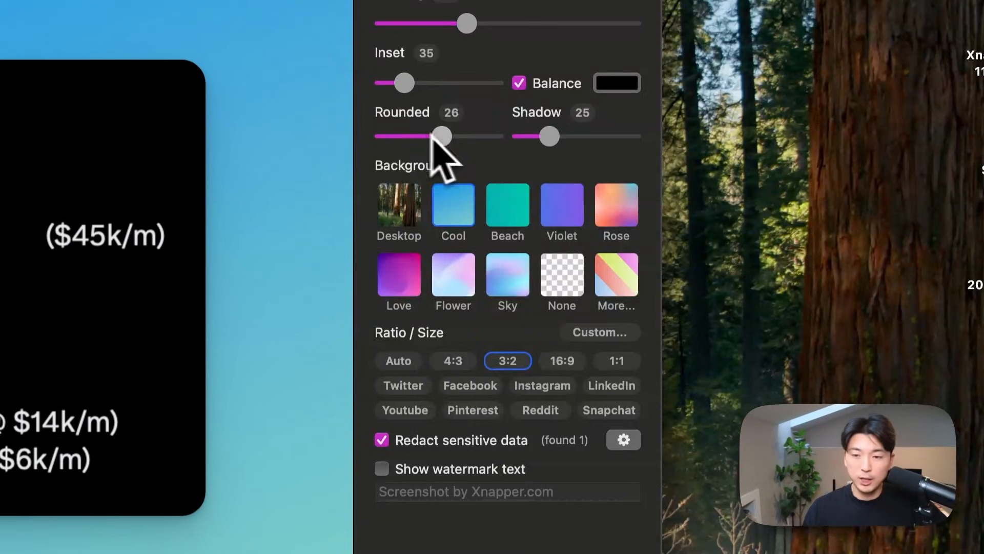
{"action": "scroll", "scroll_direction": "down", "scroll_amount": 3}
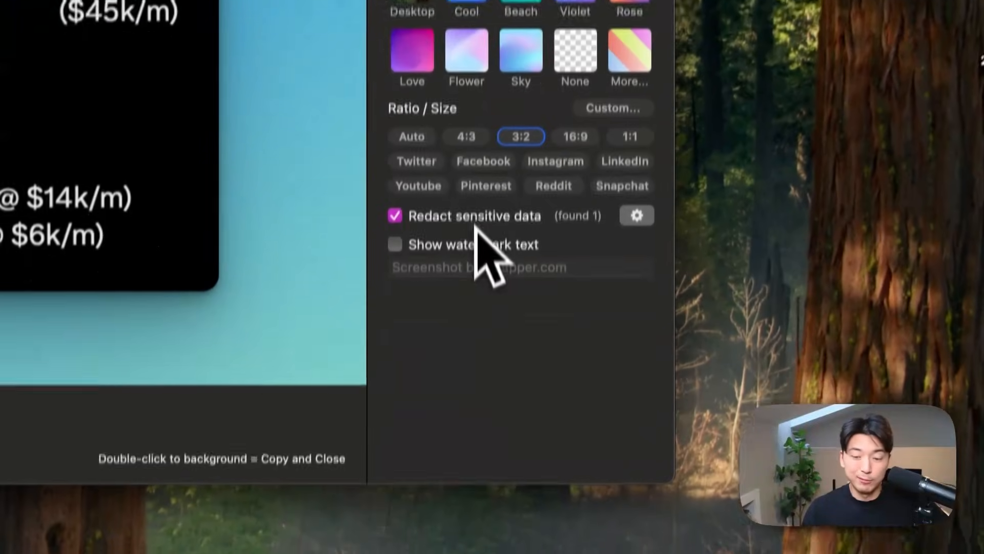
{"action": "left_click", "coordinate": [394, 215]}
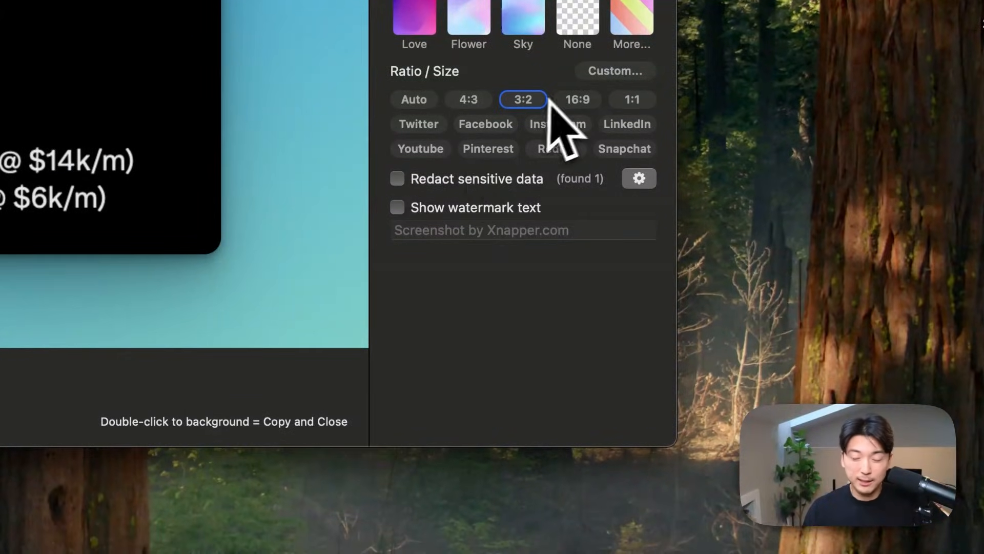
{"action": "left_click", "coordinate": [558, 124]}
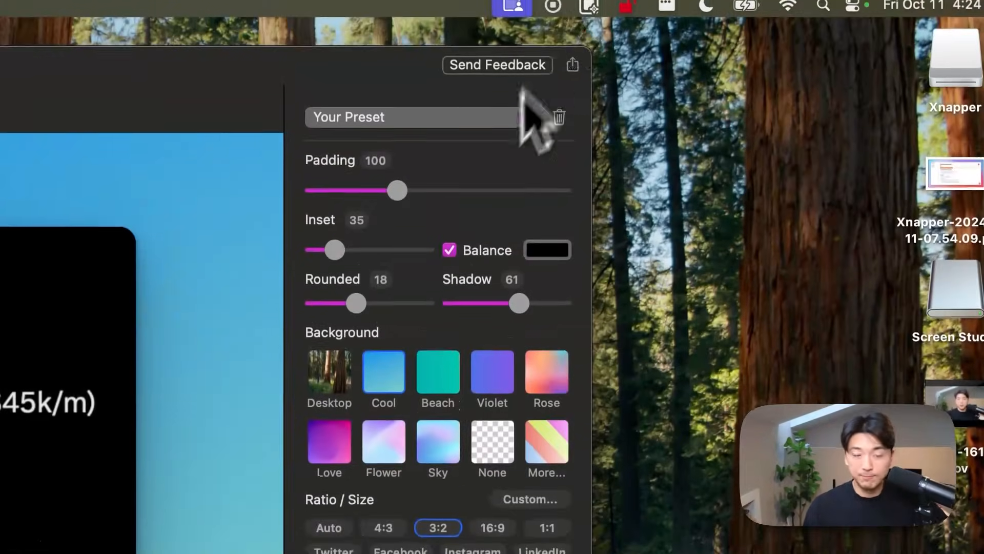
{"action": "left_click", "coordinate": [589, 10]}
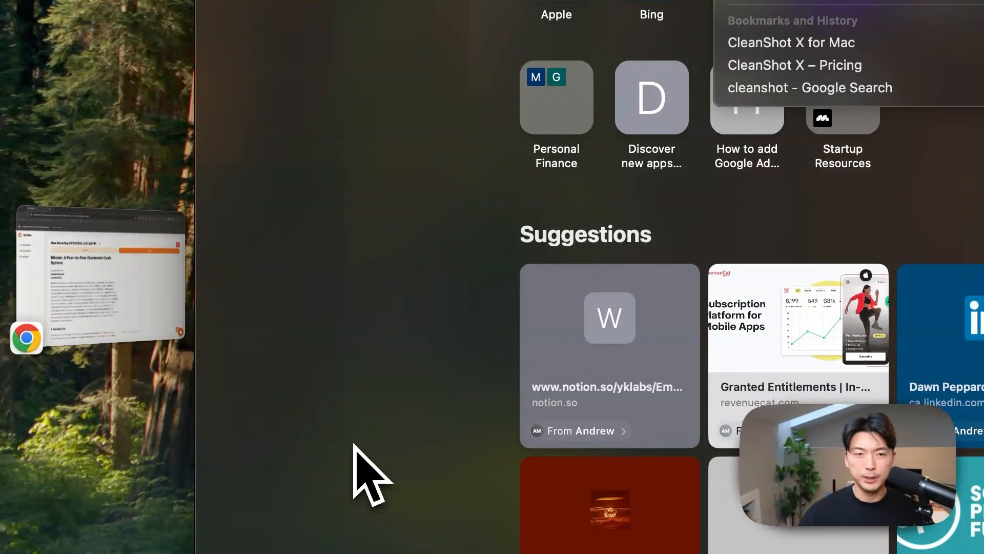
Visit the CleanShot X for Mac website and look over the page.
{"action": "left_click", "coordinate": [790, 42]}
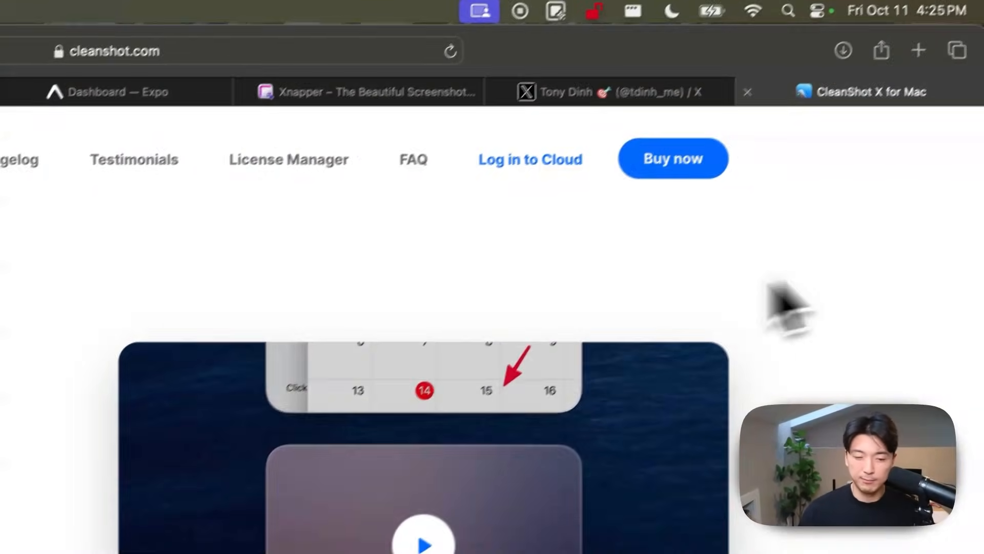
{"action": "scroll", "scroll_direction": "up", "scroll_amount": 3}
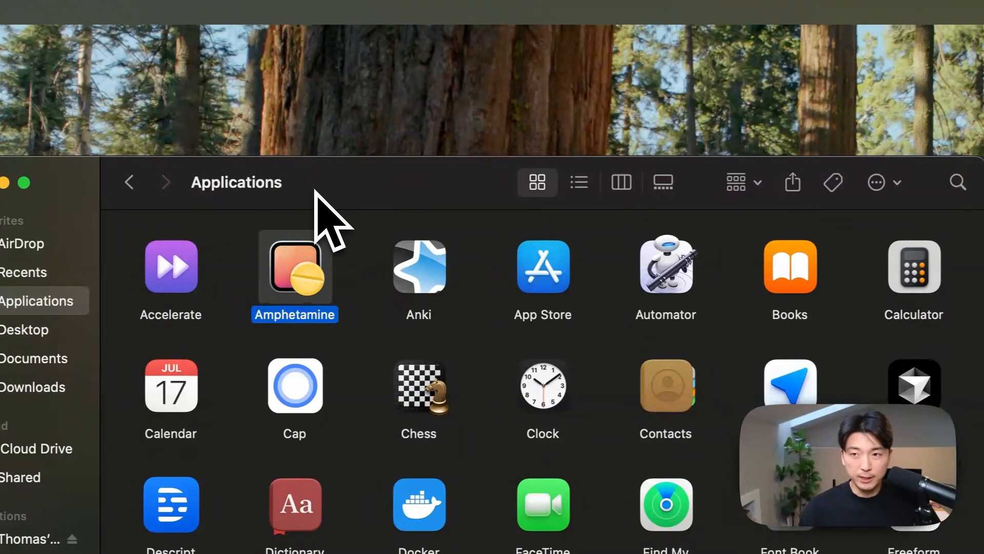
{"action": "mouse_move", "coordinate": [376, 225]}
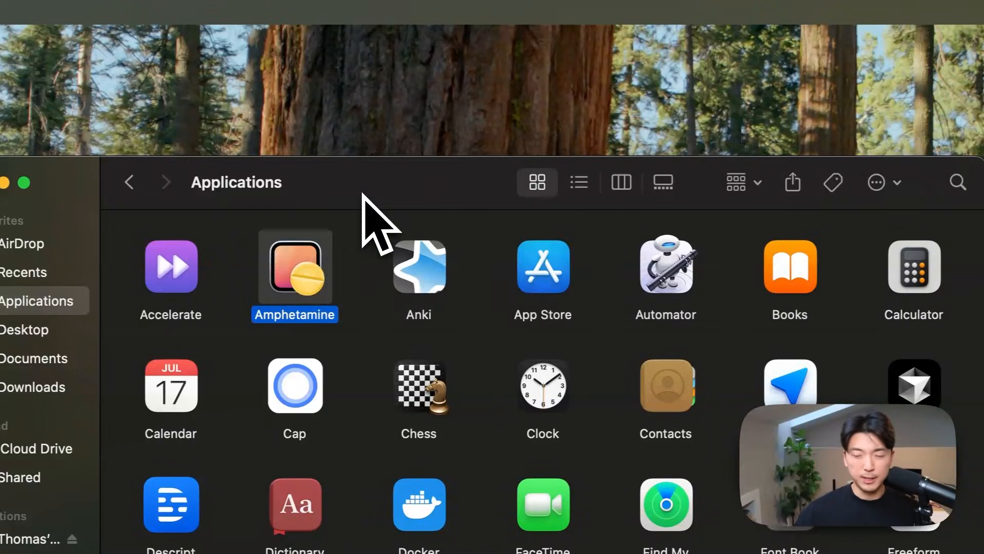
Launch Amphetamine from Applications and finish its welcome tour.
{"action": "double_click", "coordinate": [295, 266]}
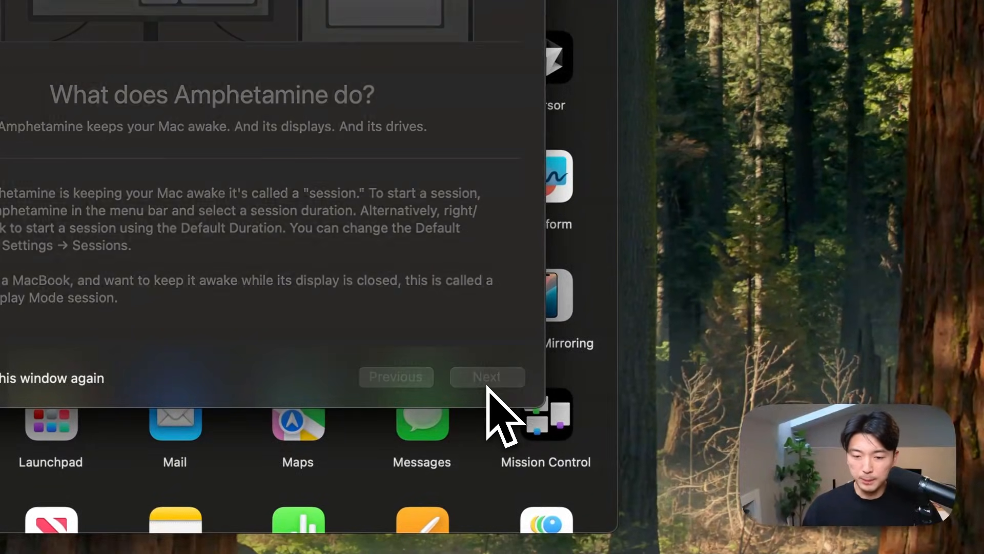
{"action": "left_click", "coordinate": [487, 376]}
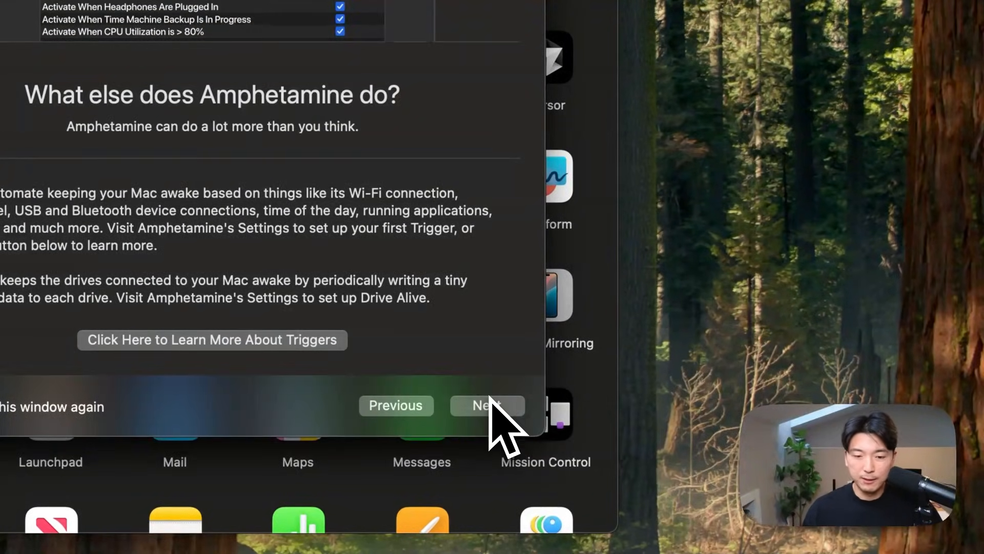
{"action": "left_click", "coordinate": [487, 405]}
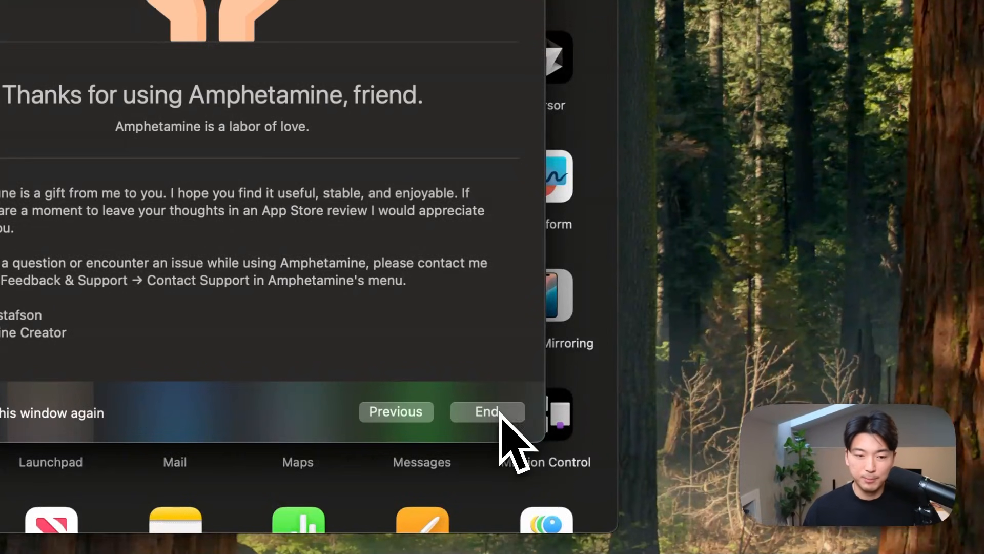
{"action": "left_click", "coordinate": [487, 411]}
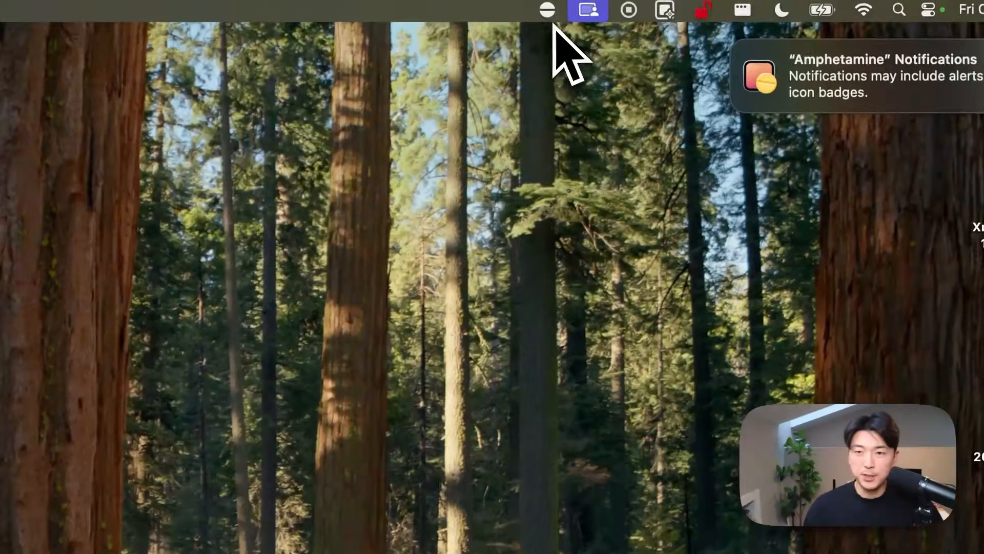
Show the menu-bar screen recorder's Camera and Screen capture panel, then close it.
{"action": "left_click", "coordinate": [545, 10]}
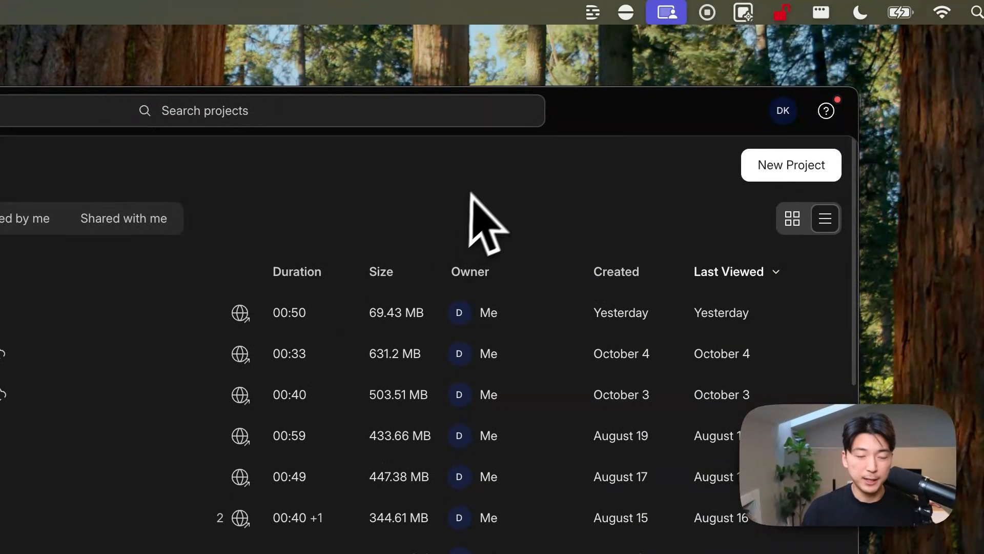
{"action": "left_click", "coordinate": [591, 11]}
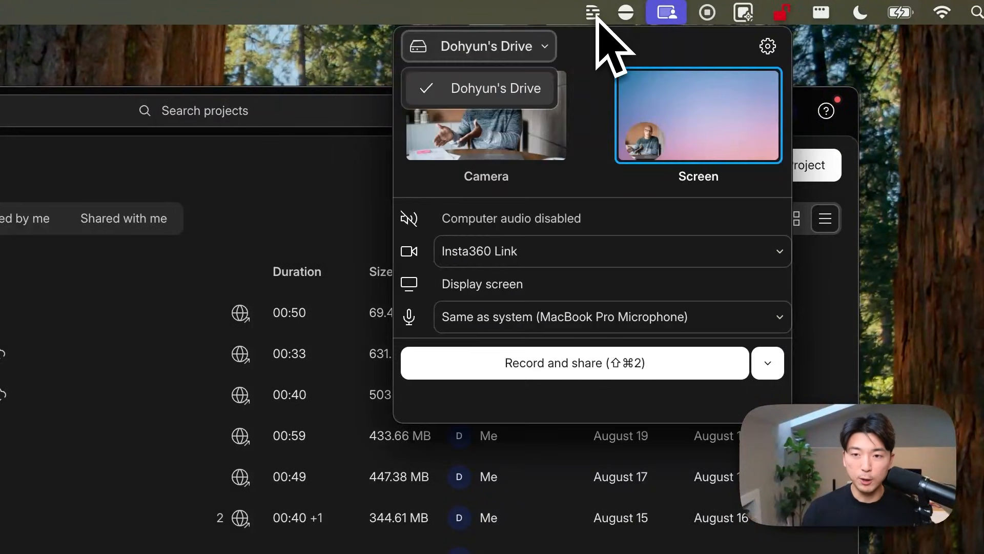
{"action": "left_click", "coordinate": [590, 12]}
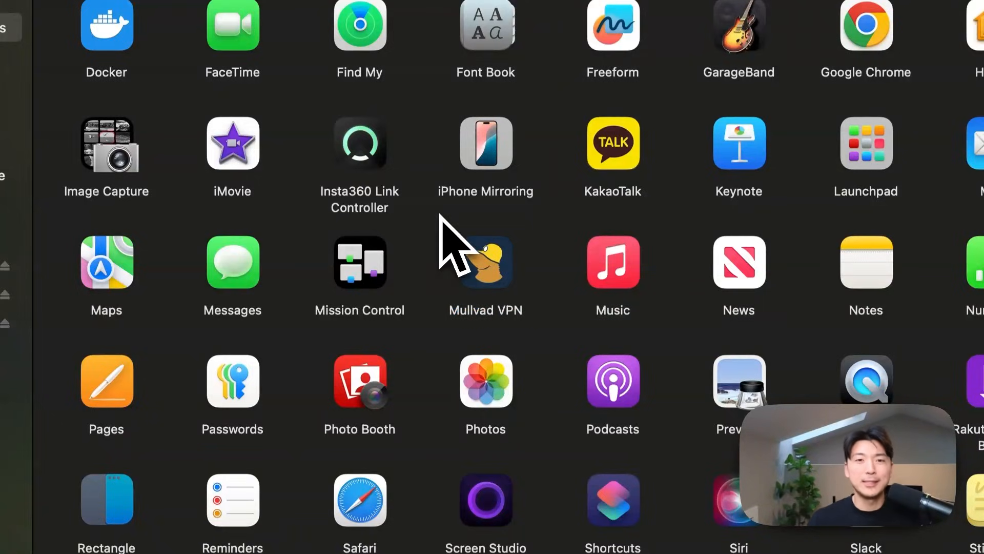
Browse the Applications folder icons down to Rectangle and Safari.
{"action": "left_click", "coordinate": [485, 262]}
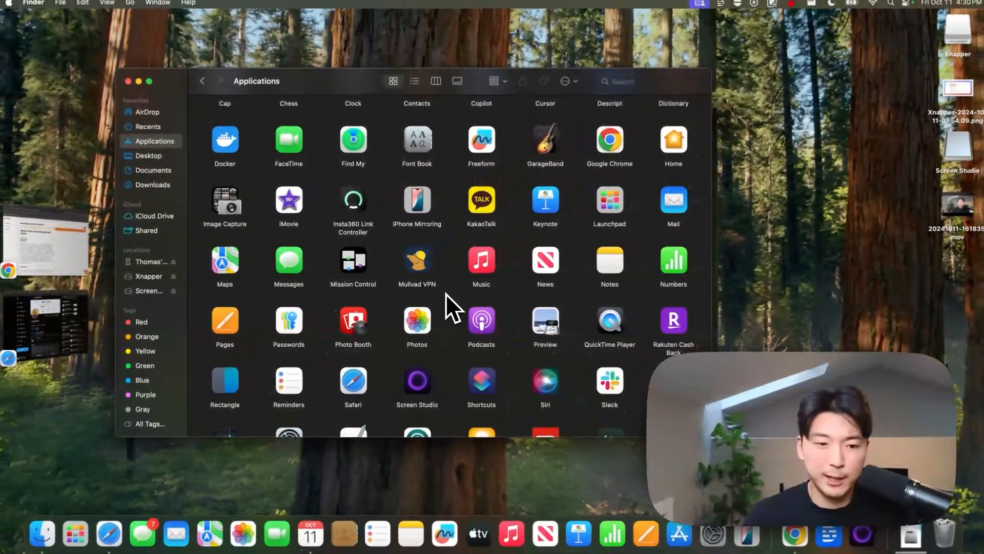
{"action": "scroll", "scroll_direction": "down", "scroll_amount": 3}
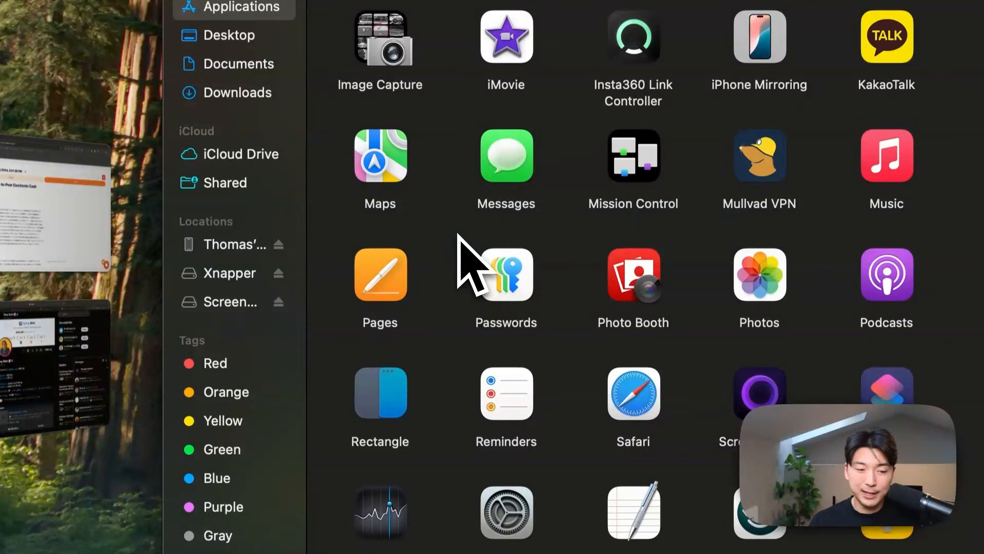
{"action": "mouse_move", "coordinate": [480, 270]}
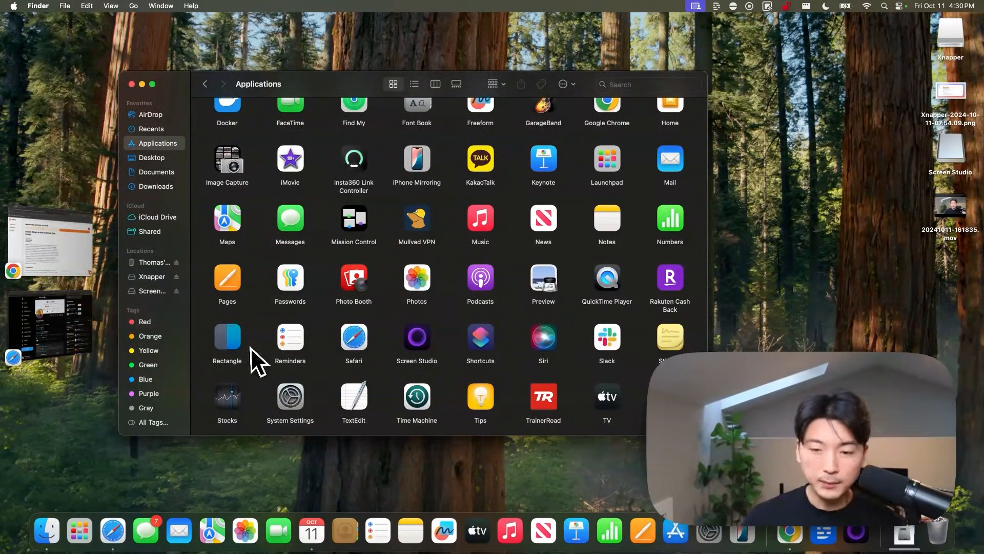
{"action": "mouse_move", "coordinate": [236, 364]}
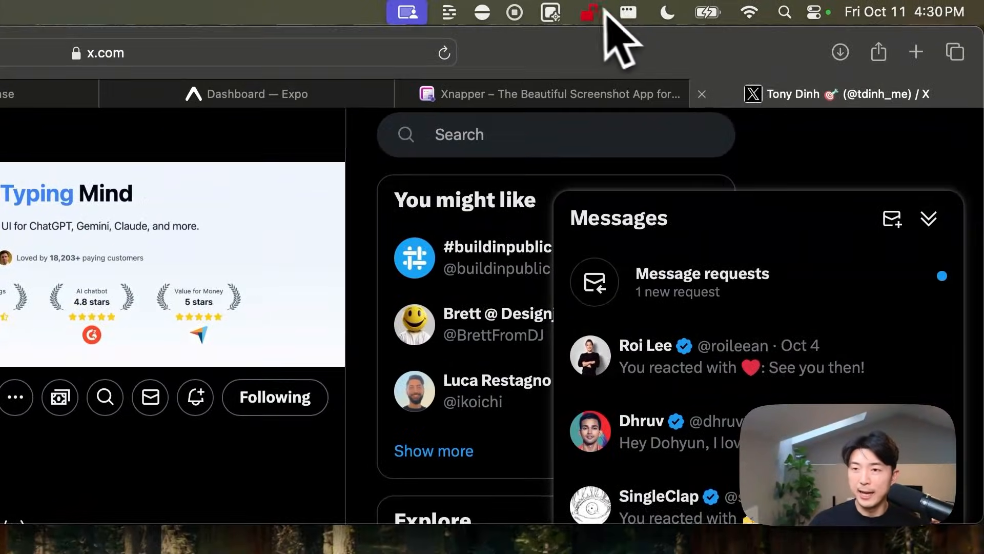
Almost Maximize the Safari window with Rectangle, then head to System Settings.
{"action": "left_click", "coordinate": [587, 12]}
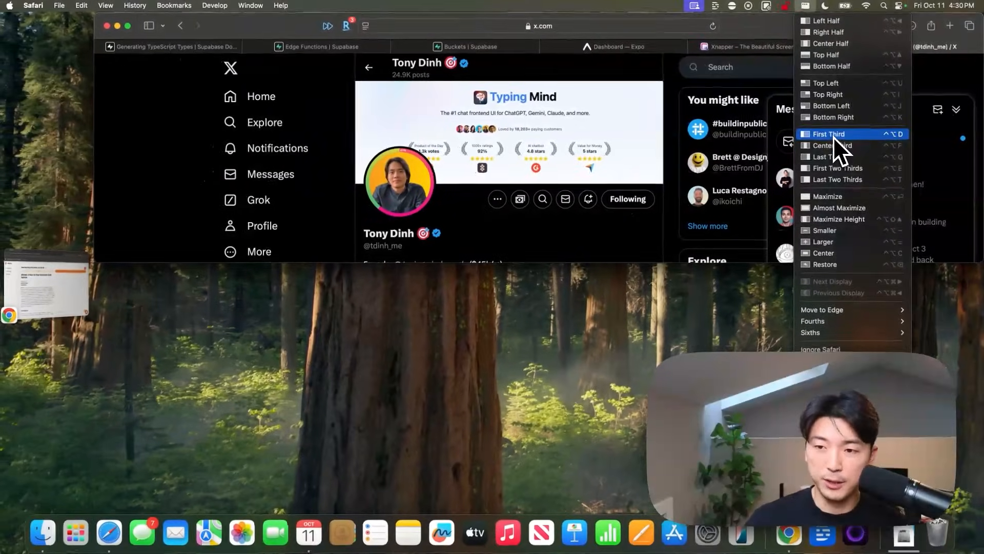
{"action": "mouse_move", "coordinate": [841, 207]}
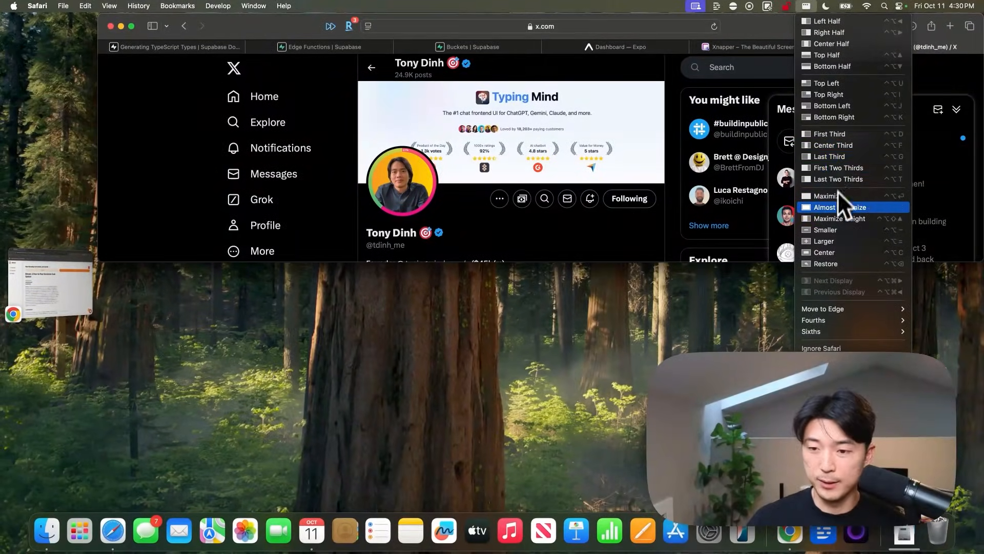
{"action": "left_click", "coordinate": [835, 207]}
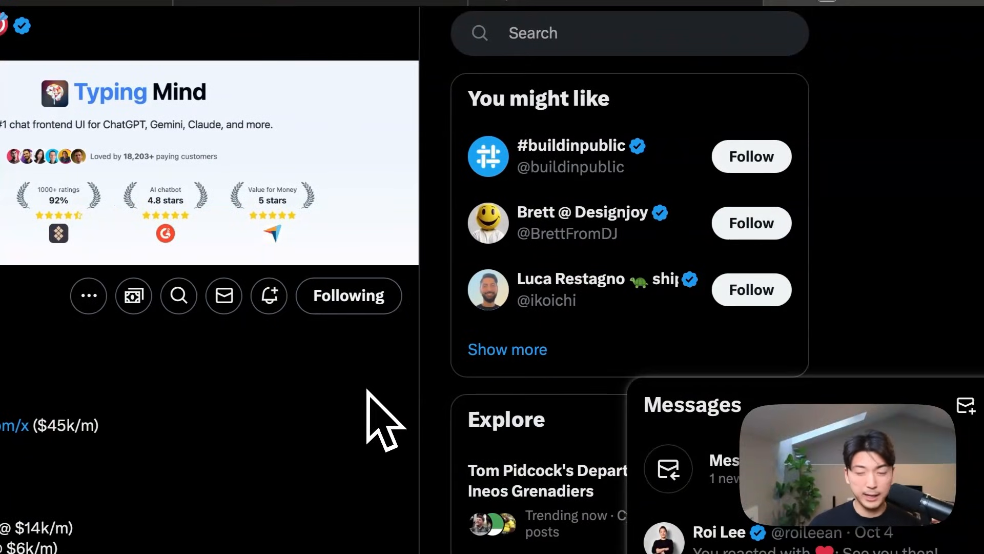
{"action": "left_click", "coordinate": [628, 12]}
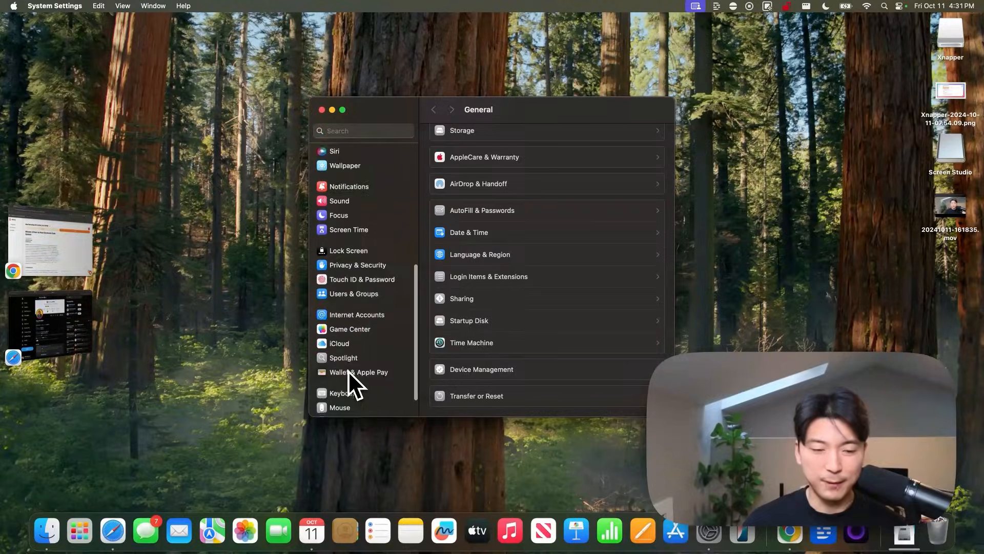
Reach the Keyboard Shortcuts sheet in System Settings' Keyboard pane.
{"action": "left_click", "coordinate": [343, 393]}
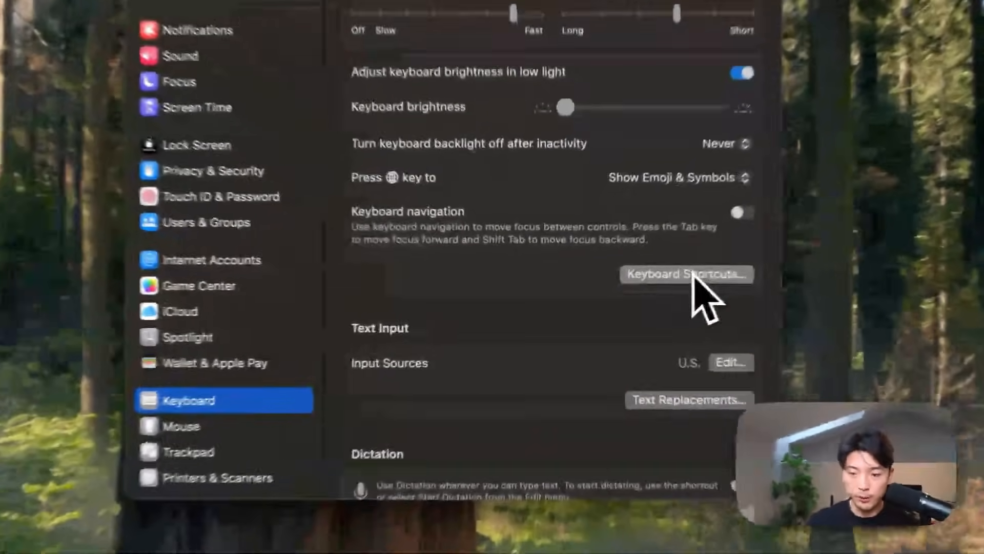
{"action": "left_click", "coordinate": [686, 275]}
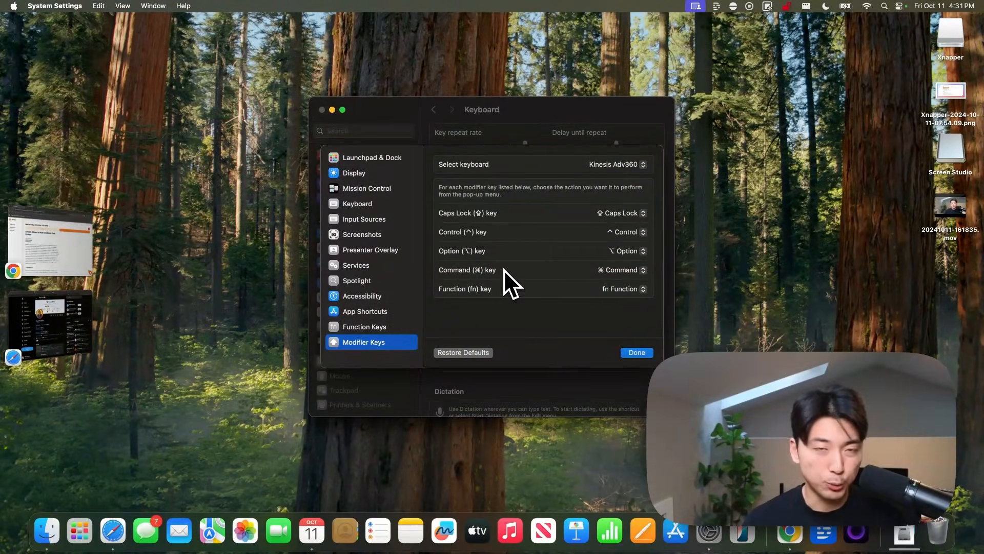
{"action": "mouse_move", "coordinate": [486, 229]}
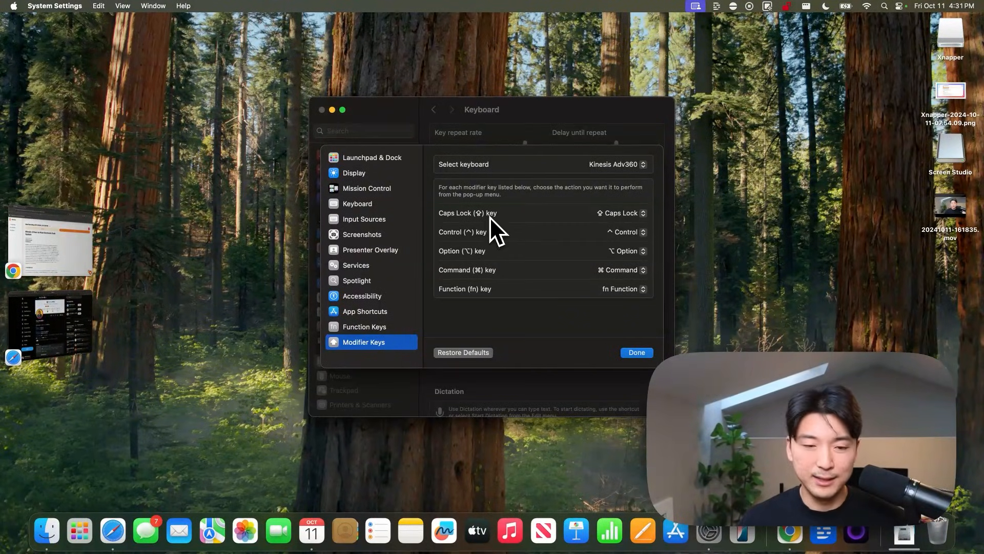
{"action": "mouse_move", "coordinate": [496, 242]}
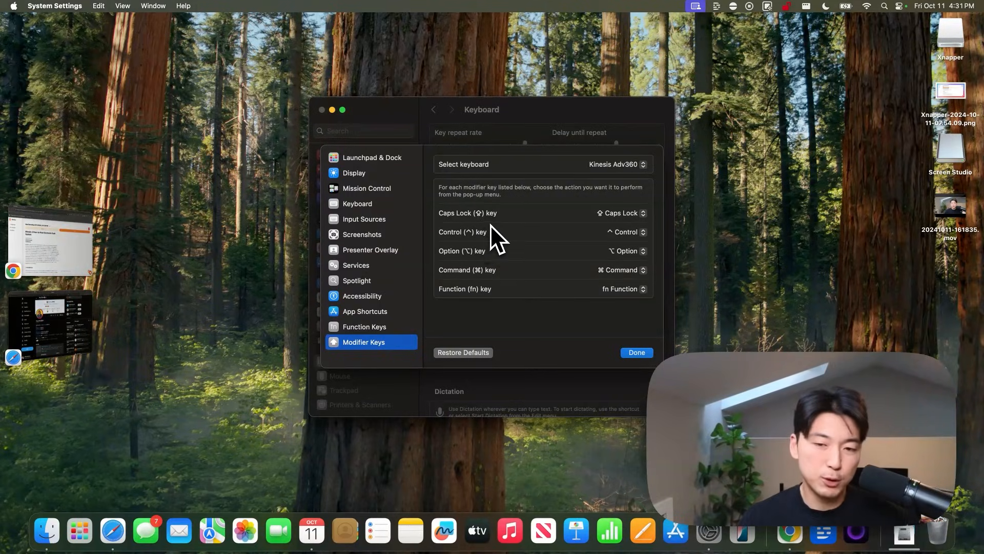
{"action": "mouse_move", "coordinate": [490, 233]}
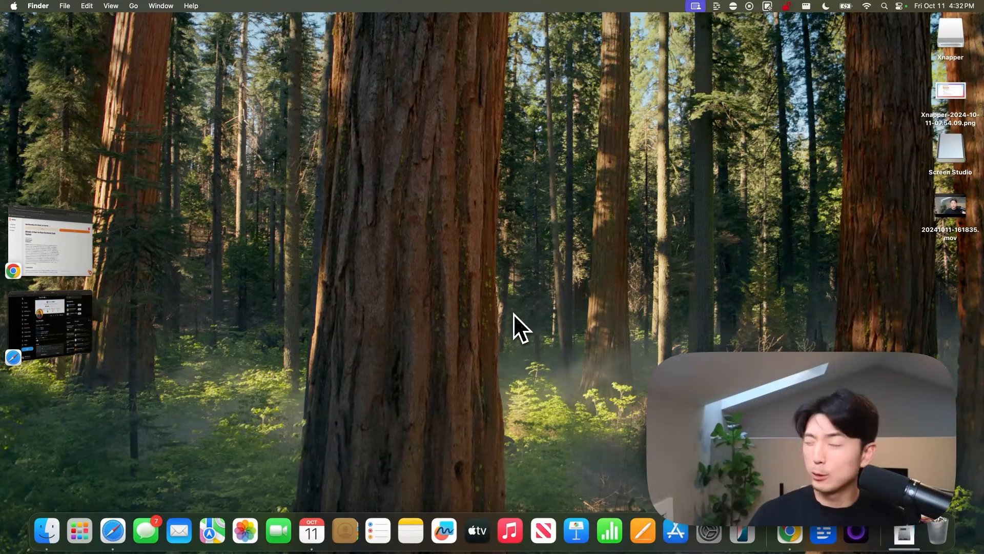
{"action": "mouse_move", "coordinate": [496, 293]}
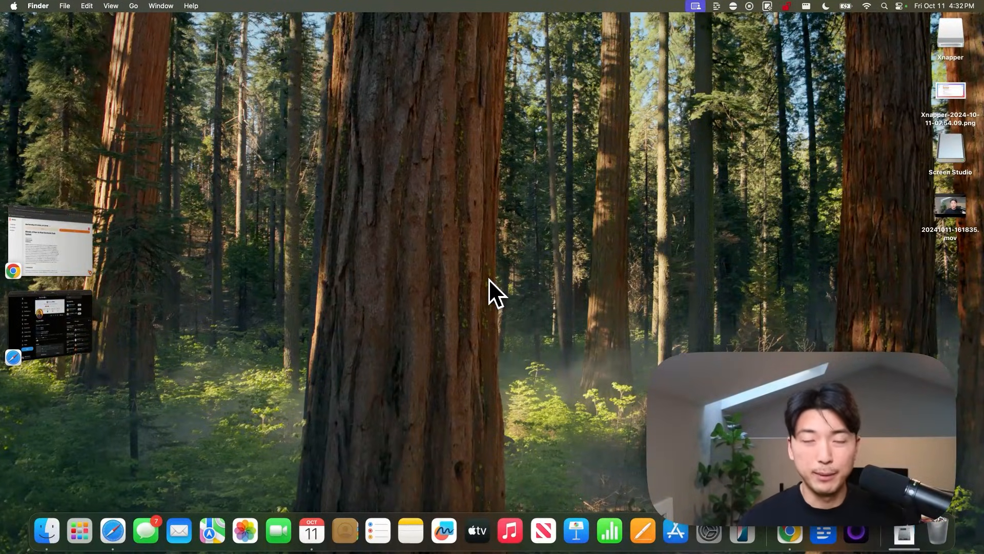
{"action": "mouse_move", "coordinate": [594, 116]}
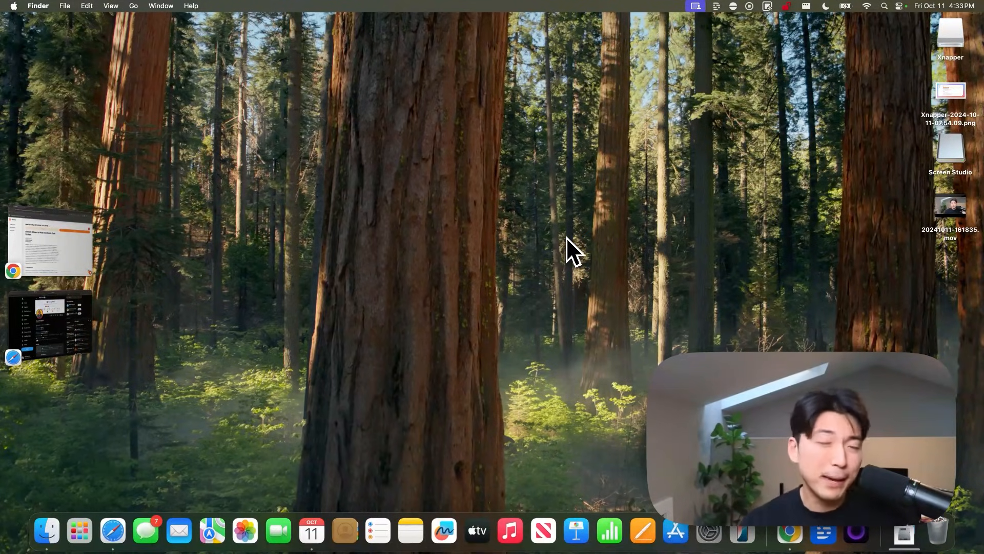
{"action": "mouse_move", "coordinate": [570, 191]}
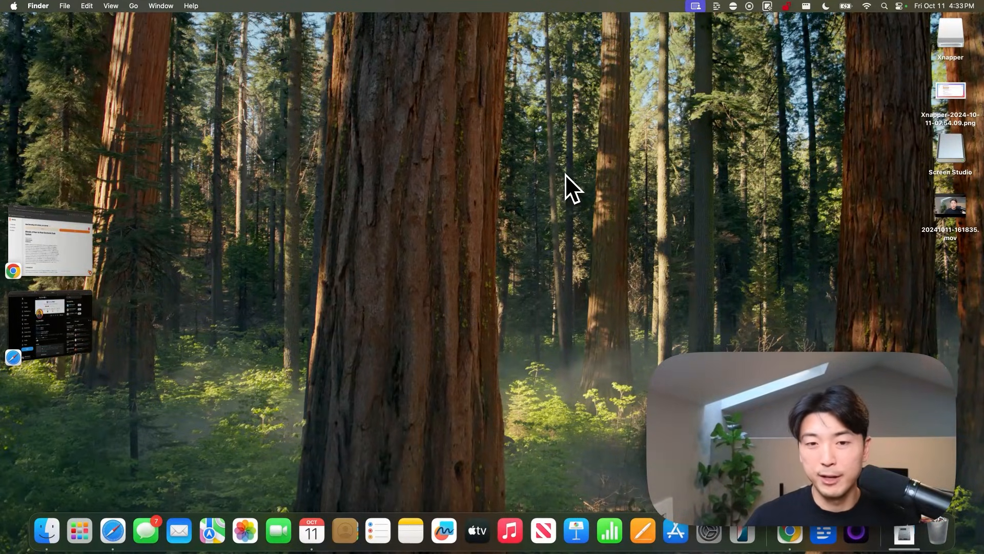
{"action": "mouse_move", "coordinate": [507, 233]}
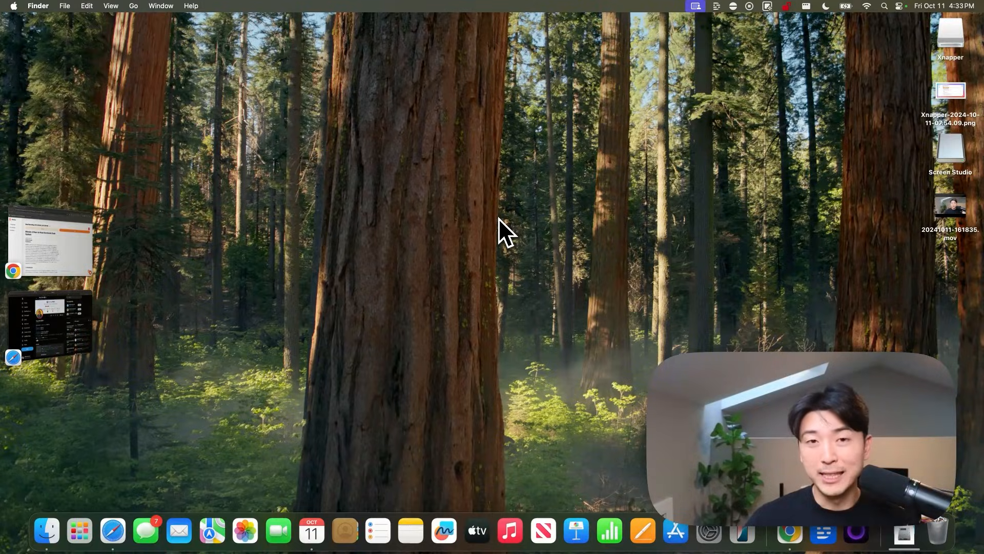
{"action": "mouse_move", "coordinate": [554, 245]}
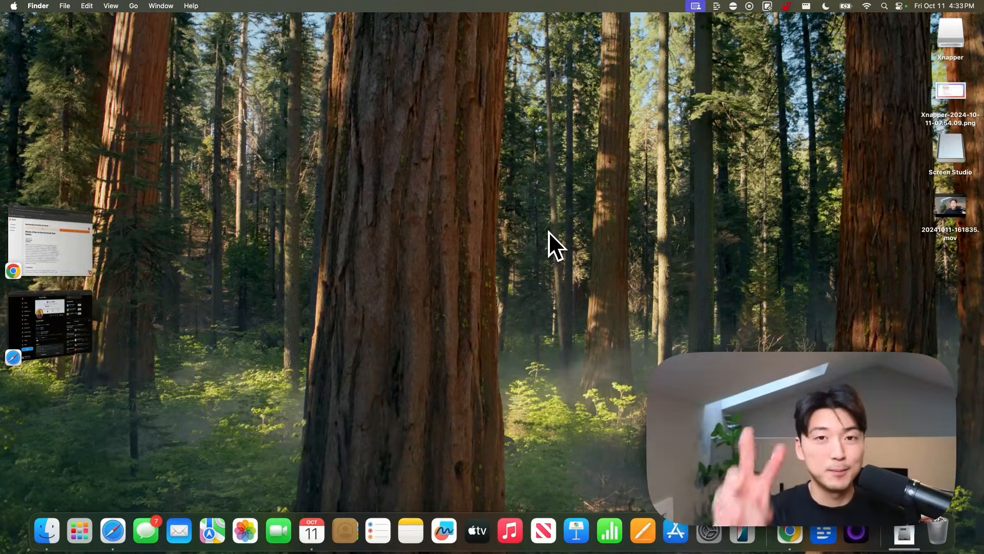